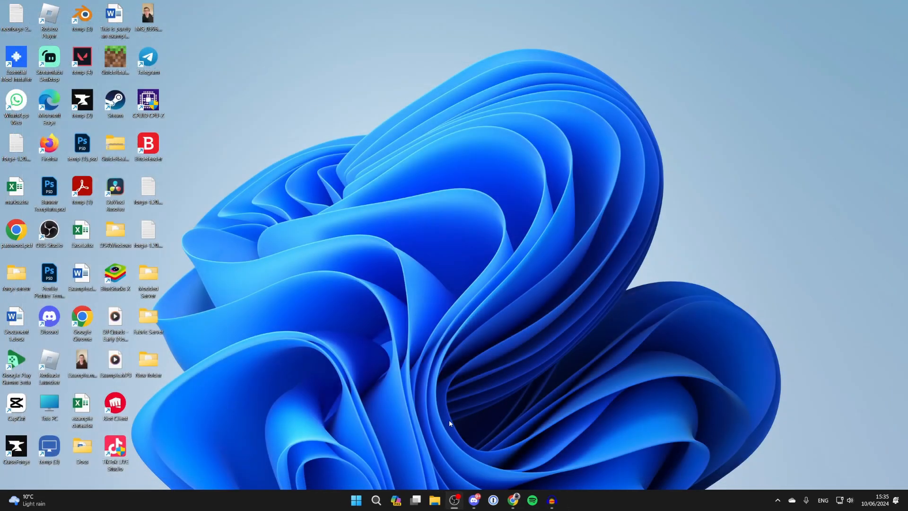
Step: Navigate to the OneDrive Documents folder and select guiderealm.xlsx
click(435, 500)
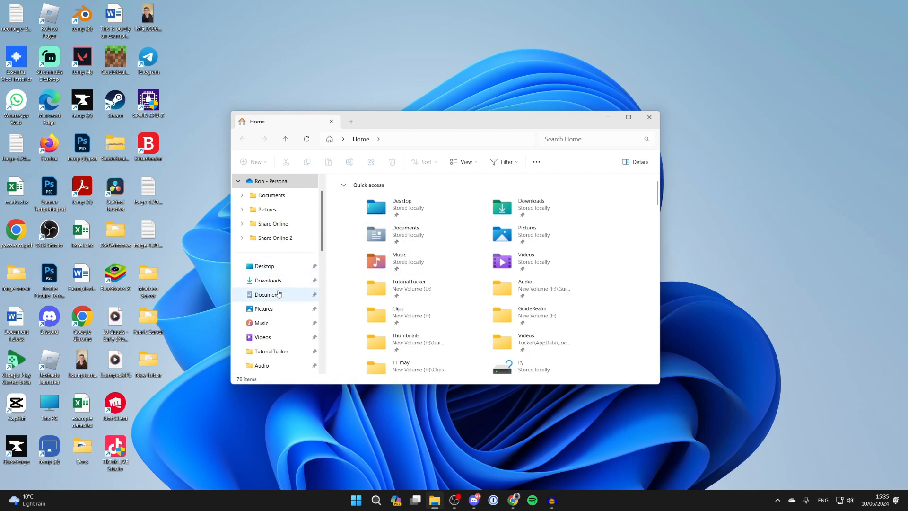
click(267, 294)
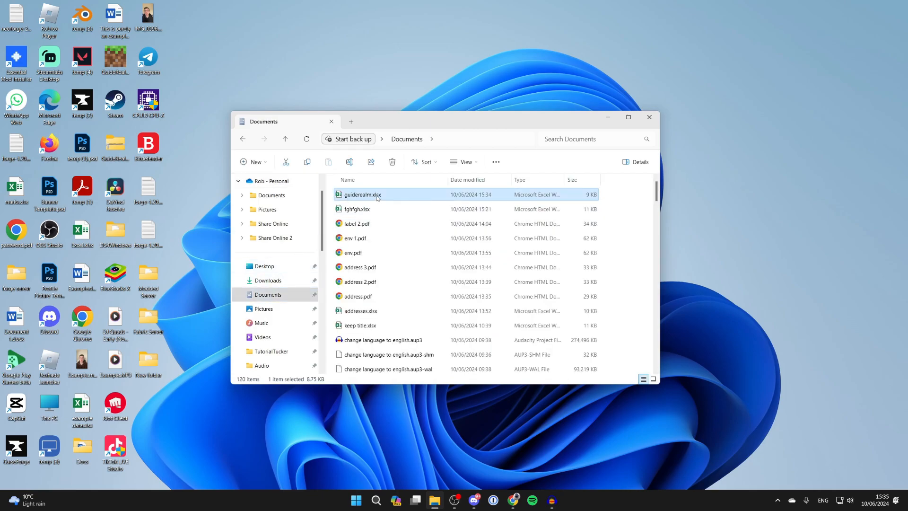
mouse_move(291, 210)
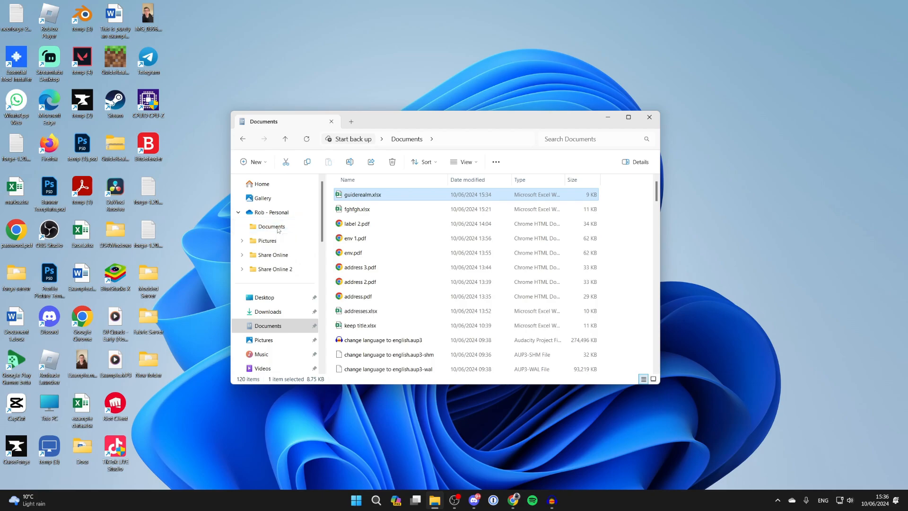
click(272, 227)
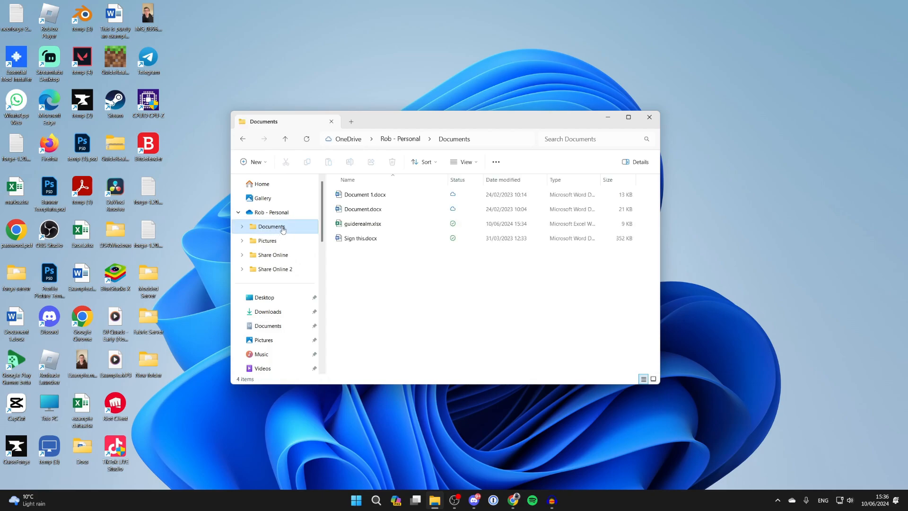
click(363, 223)
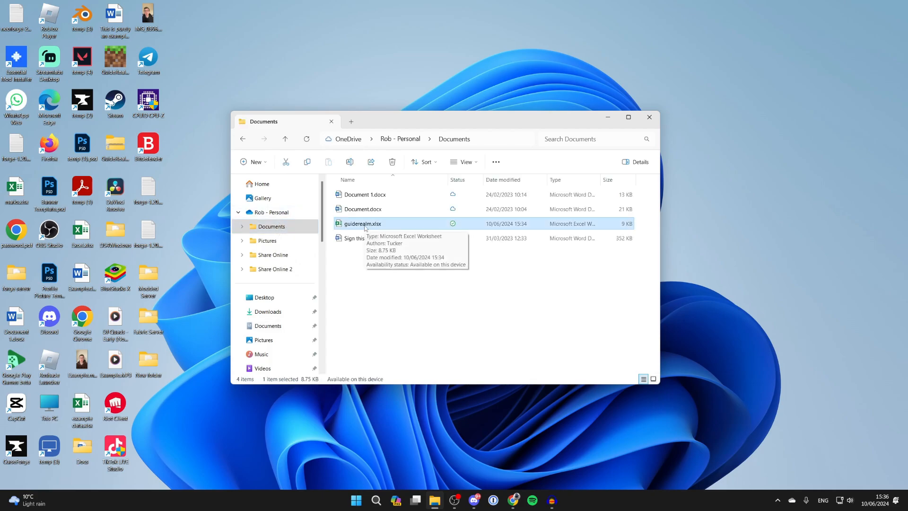
Step: Start sharing guiderealm.xlsx and bring up its link permission settings
right_click(363, 224)
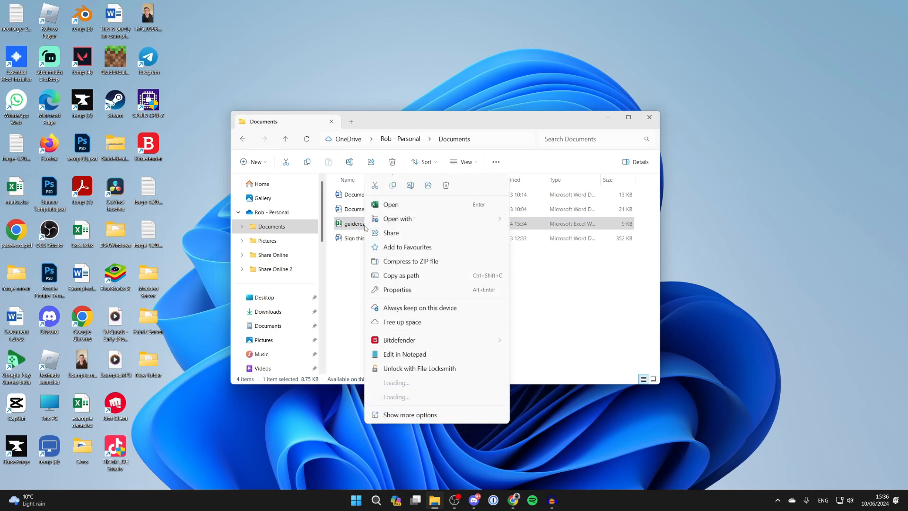
click(390, 233)
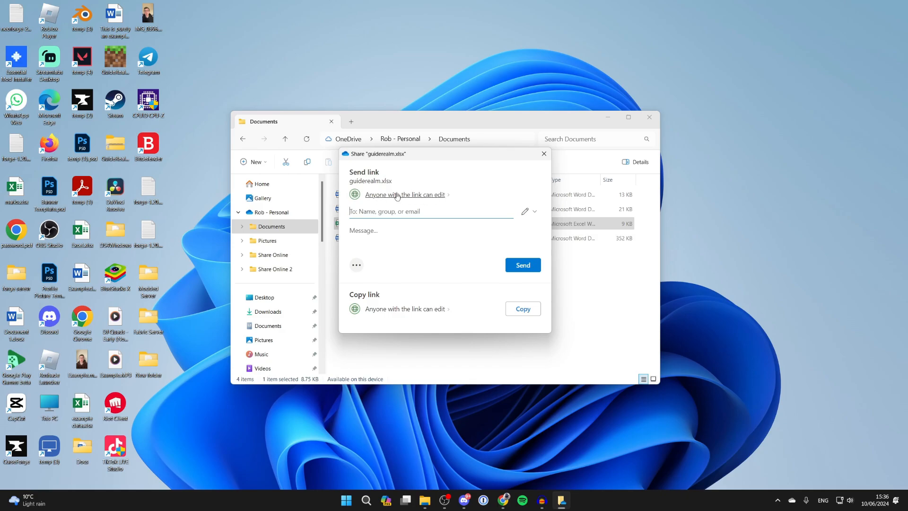
click(404, 194)
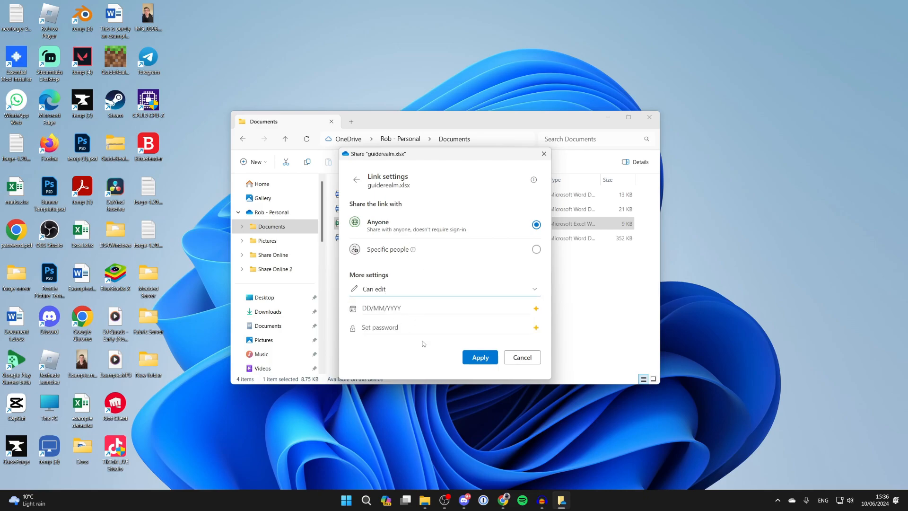
click(480, 357)
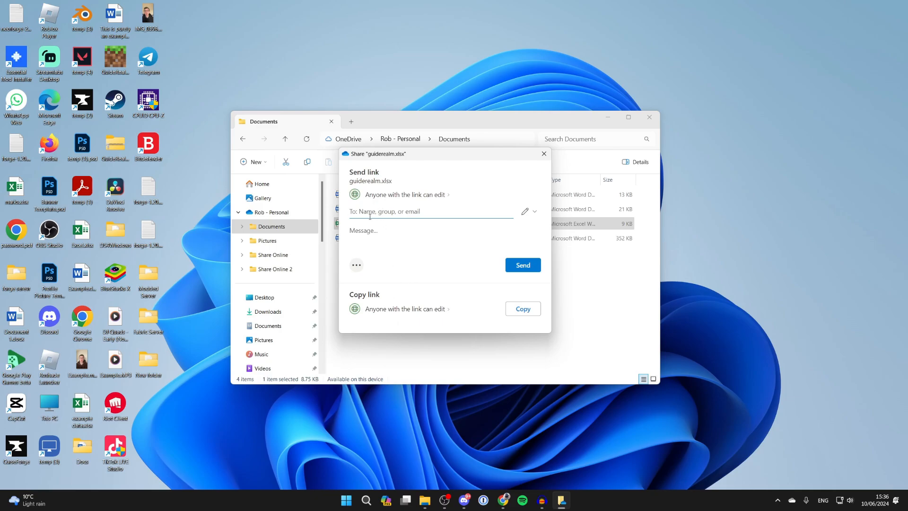
mouse_move(413, 209)
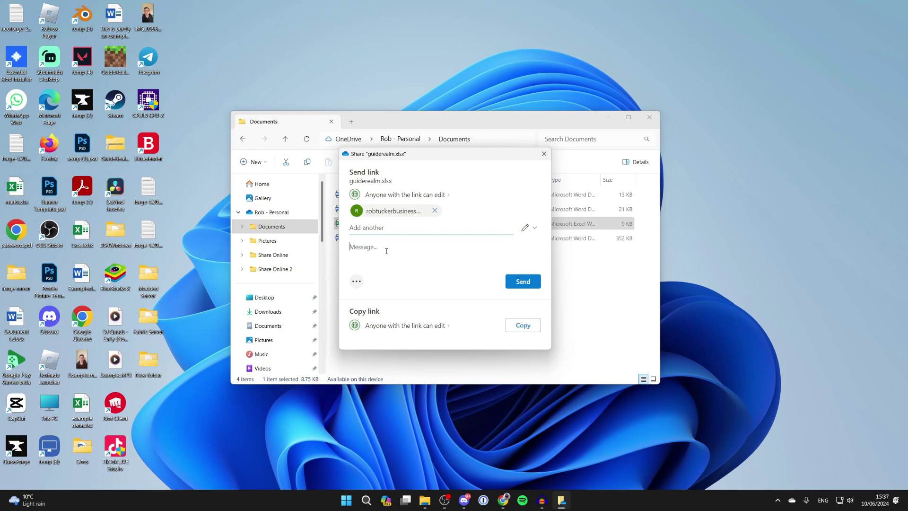
Step: Add the recipient's email address and send the edit link for guiderealm.xlsx
text(a)
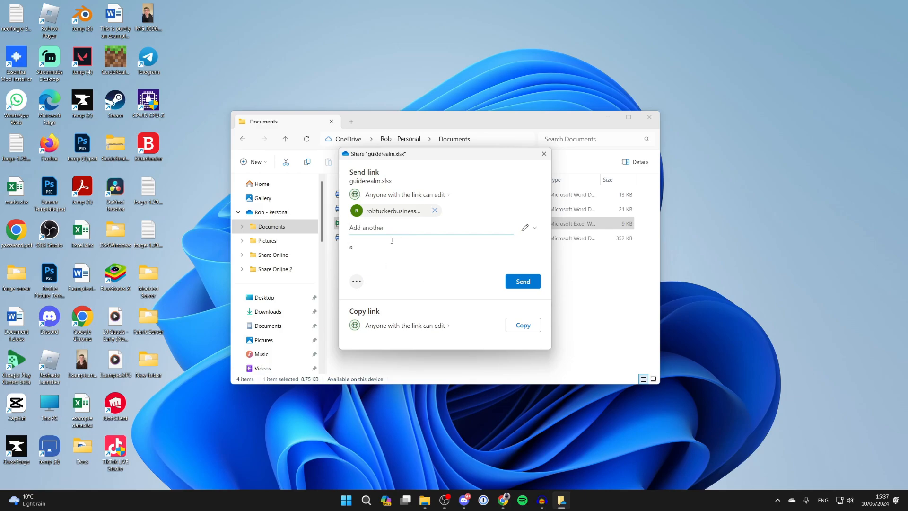
click(522, 282)
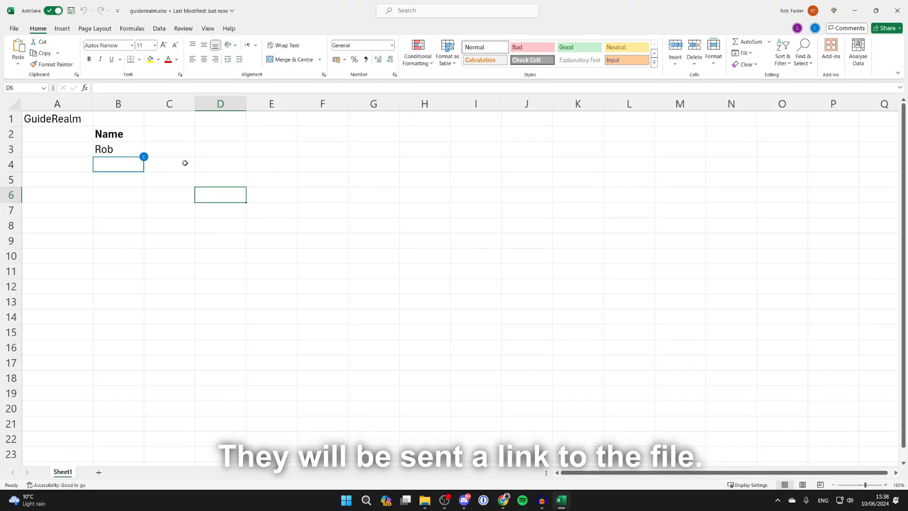
Step: Select cell C5 in the shared guiderealm.xlsx workbook while the collaborator is present
click(181, 184)
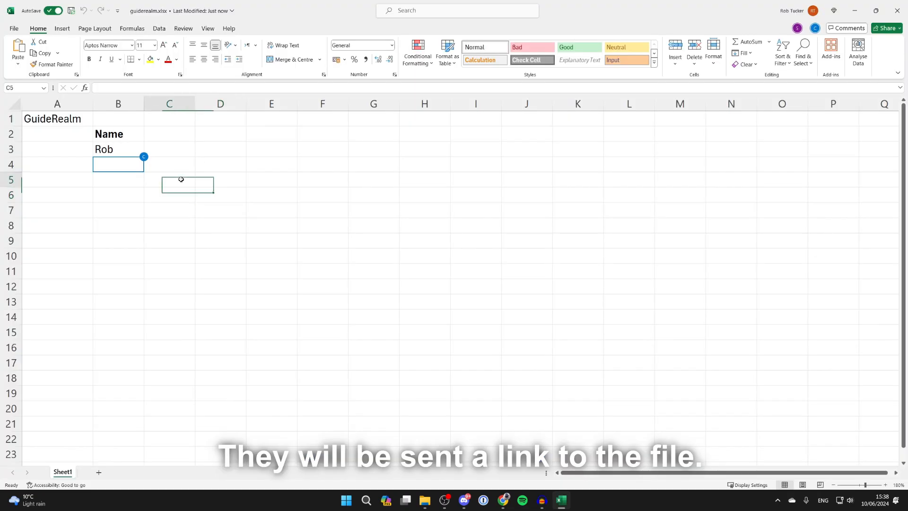